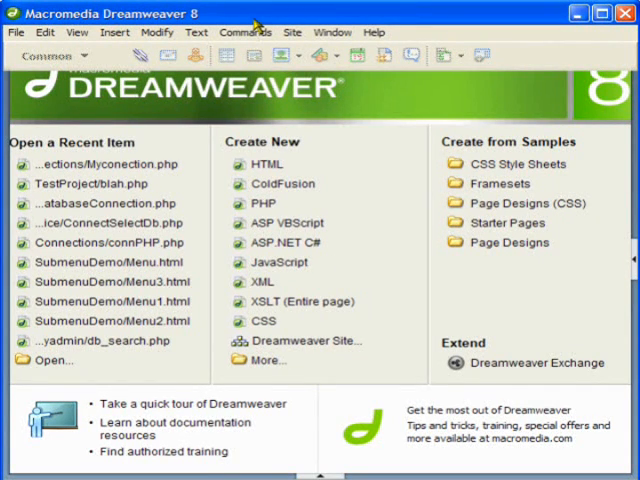
pyautogui.moveTo(328, 104)
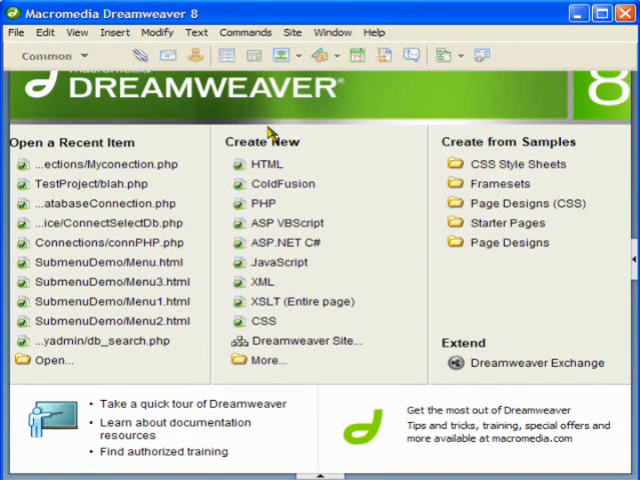
pyautogui.moveTo(277, 137)
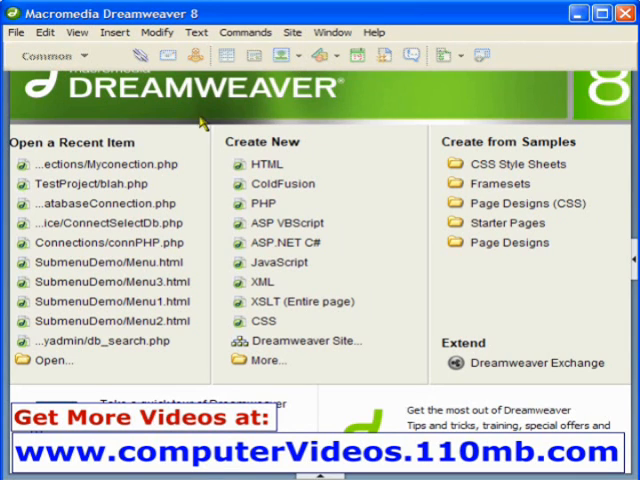
pyautogui.moveTo(337, 280)
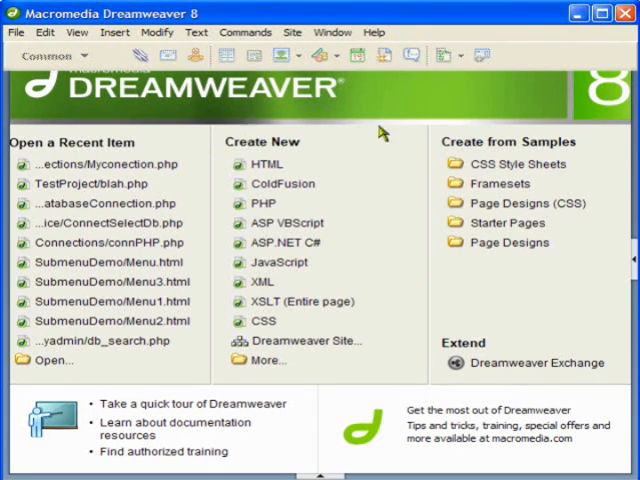
pyautogui.moveTo(378, 127)
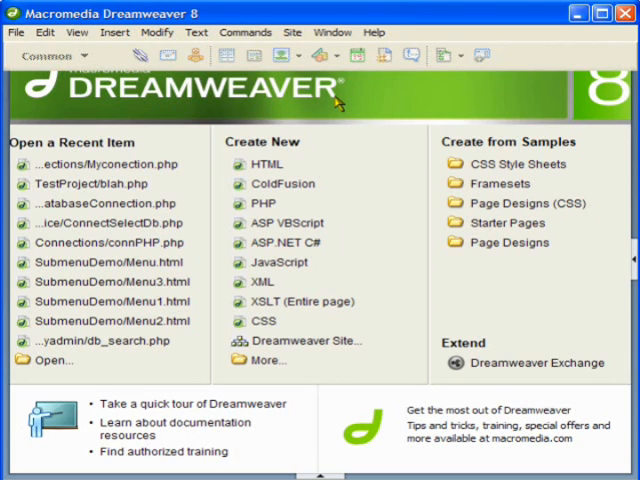
pyautogui.moveTo(295, 40)
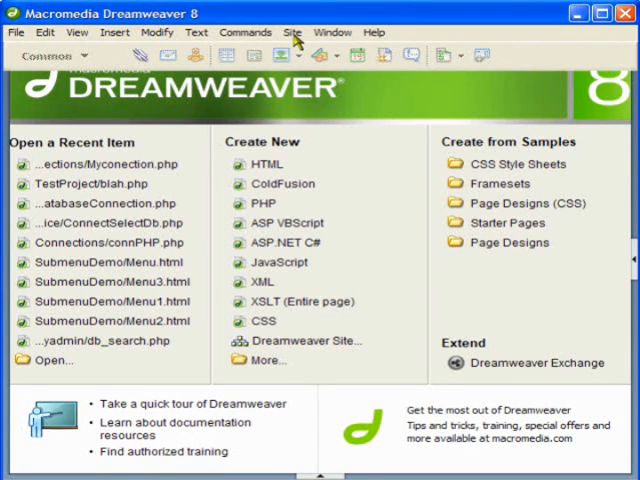
pyautogui.moveTo(255, 42)
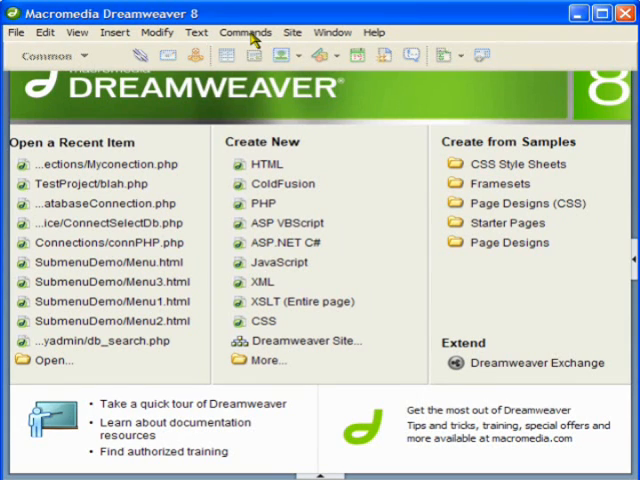
# Abandon a new site definition, then select Simple Test in the Manage Sites list.
pyautogui.click(291, 32)
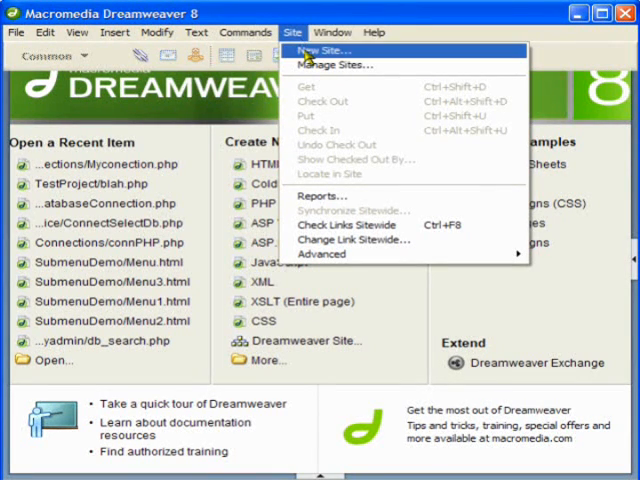
pyautogui.click(321, 49)
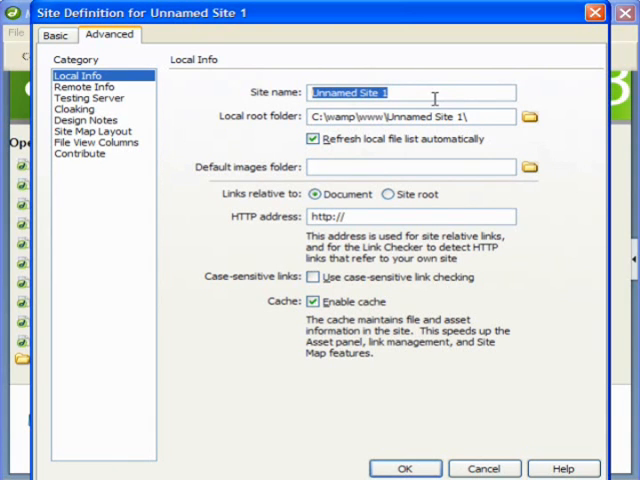
pyautogui.moveTo(413, 27)
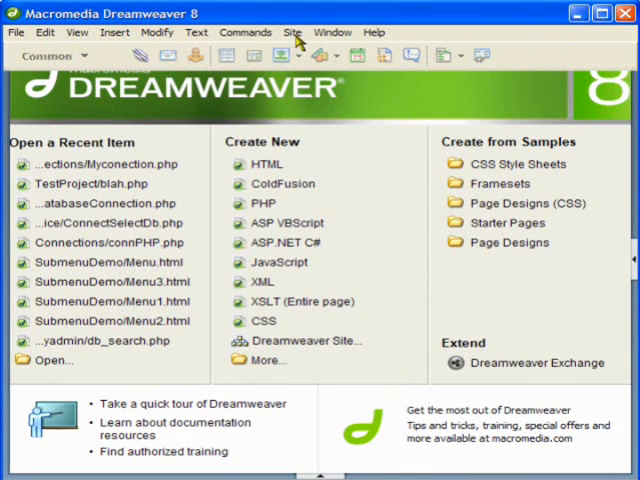
pyautogui.click(292, 32)
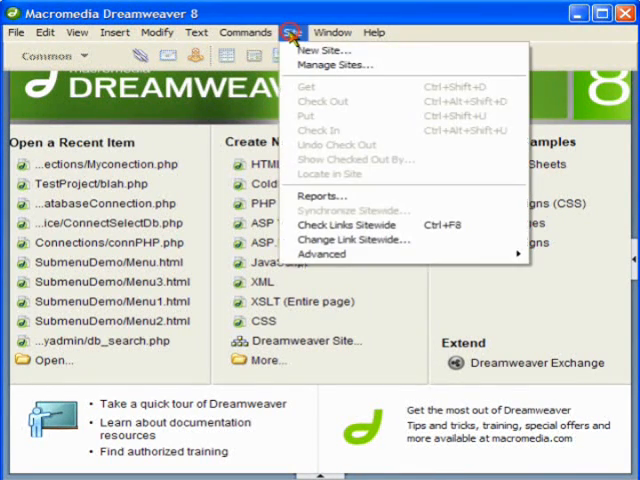
pyautogui.click(333, 65)
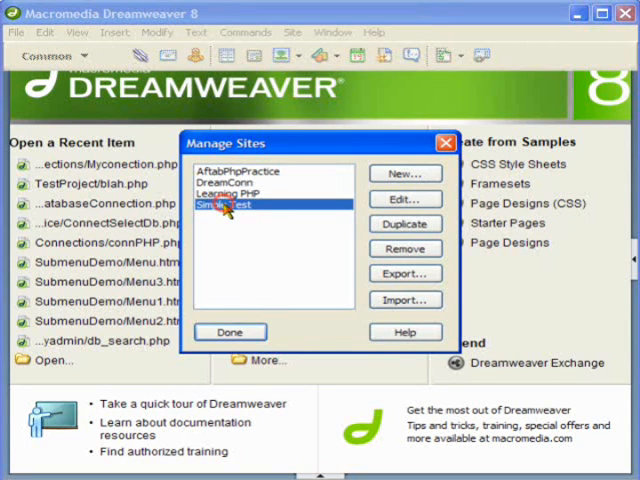
pyautogui.click(404, 198)
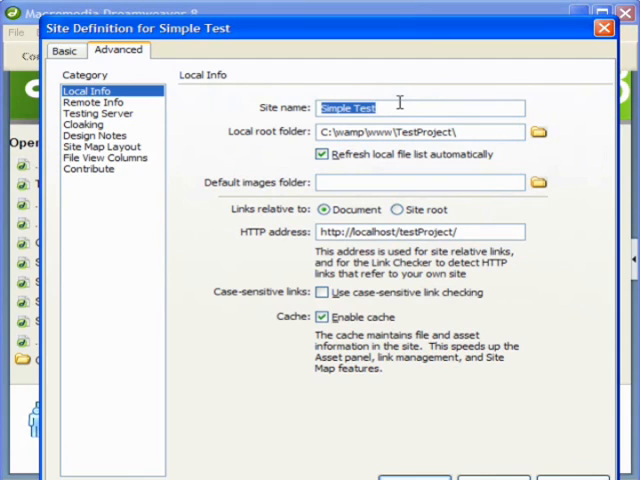
# Edit Simple Test, review its Local Info fields, and switch to Remote Info.
pyautogui.click(465, 132)
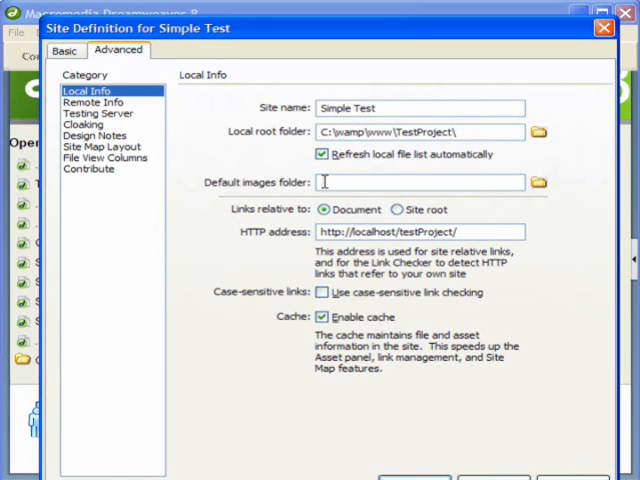
pyautogui.moveTo(388, 255)
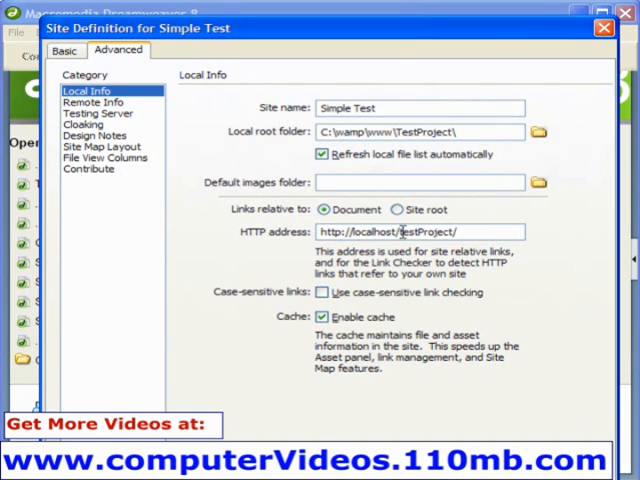
pyautogui.doubleClick(378, 232)
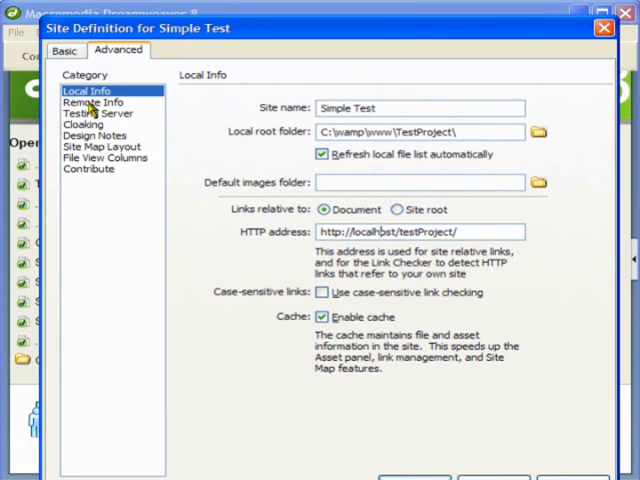
pyautogui.click(92, 101)
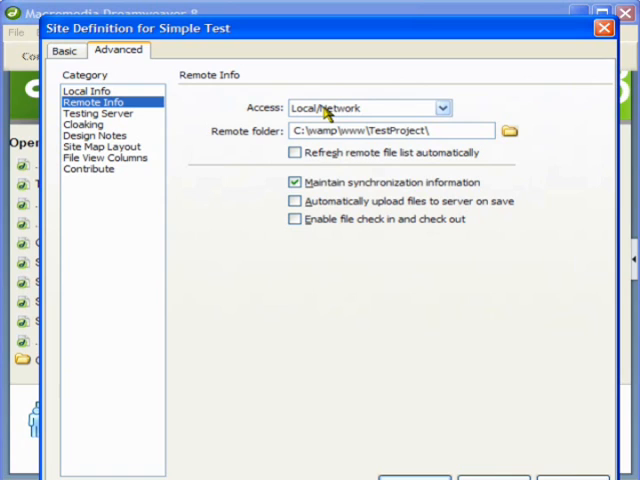
# Keep Local/Network access and set the remote root folder to C:\wamp\www\TestProject\.
pyautogui.click(442, 108)
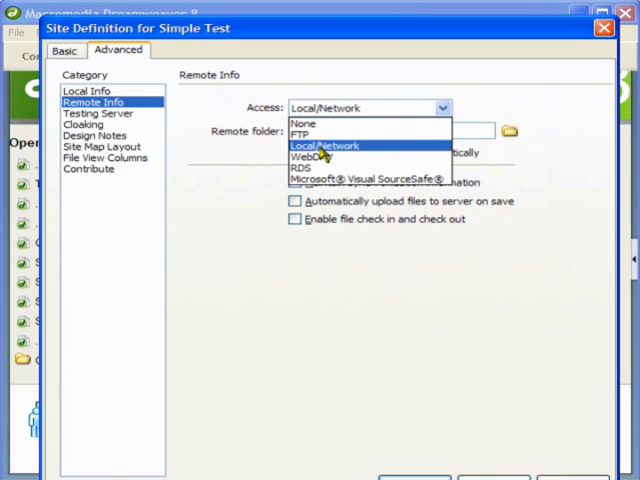
pyautogui.moveTo(320, 158)
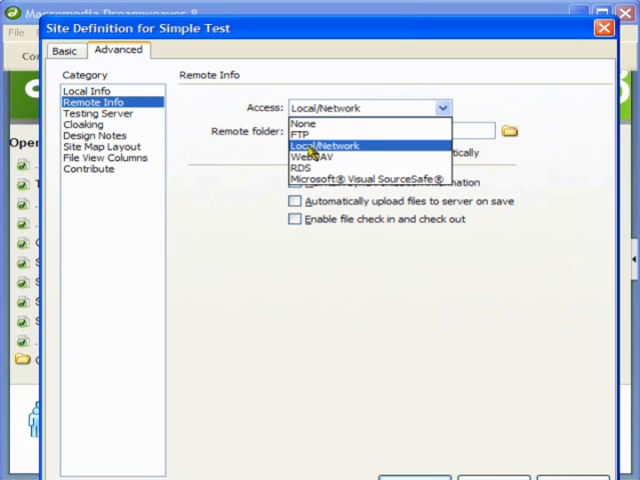
pyautogui.moveTo(310, 133)
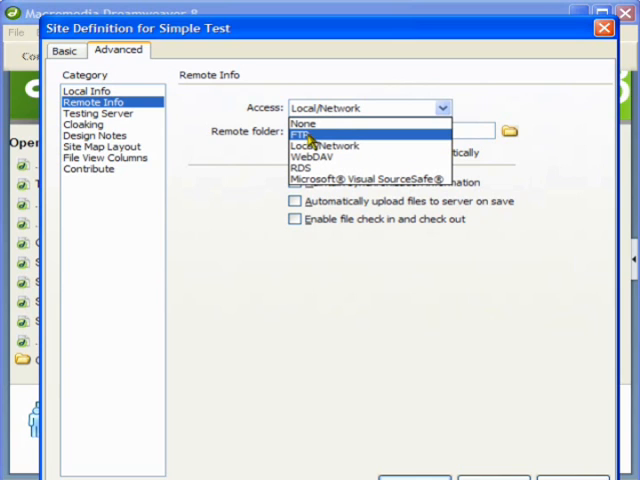
pyautogui.click(311, 123)
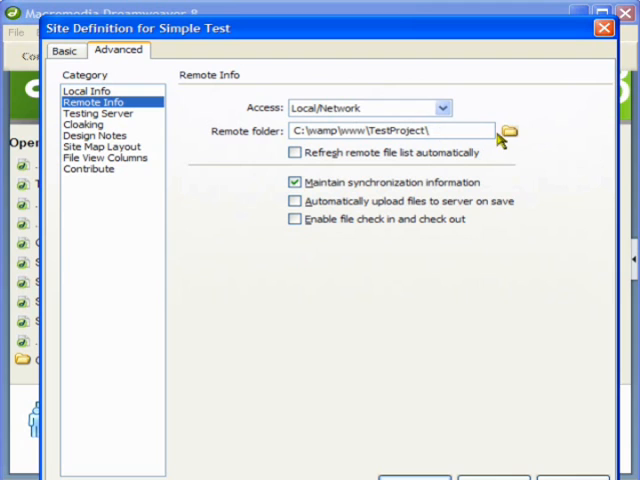
pyautogui.click(513, 130)
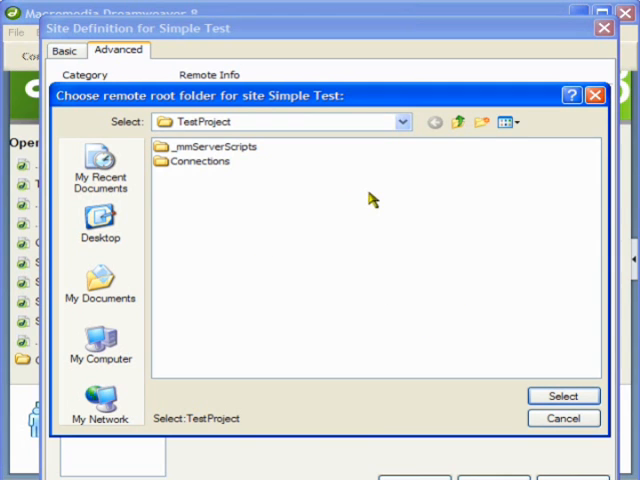
pyautogui.moveTo(308, 196)
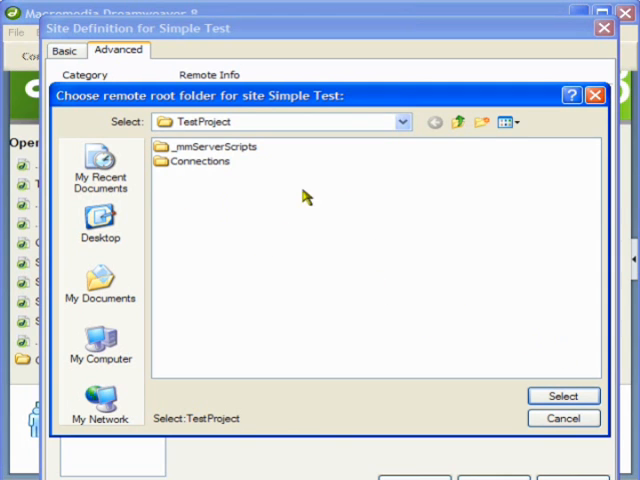
pyautogui.click(563, 396)
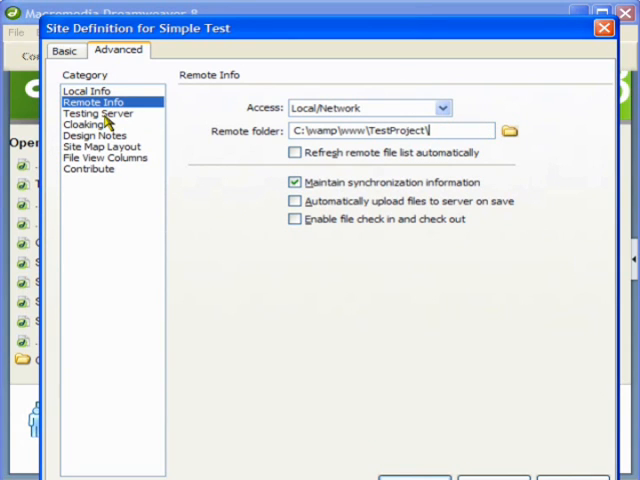
pyautogui.click(92, 113)
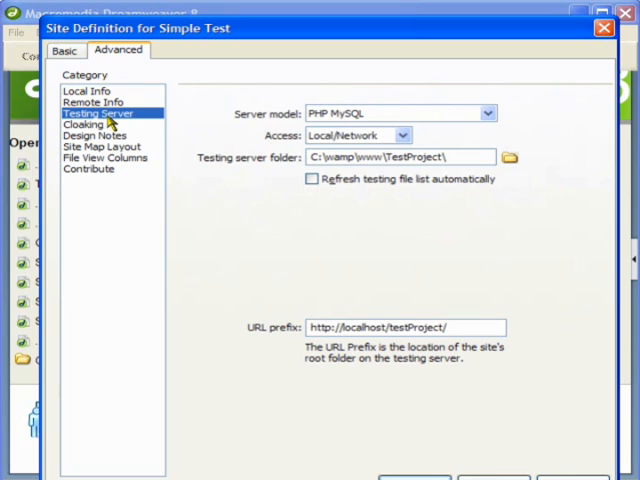
pyautogui.moveTo(298, 118)
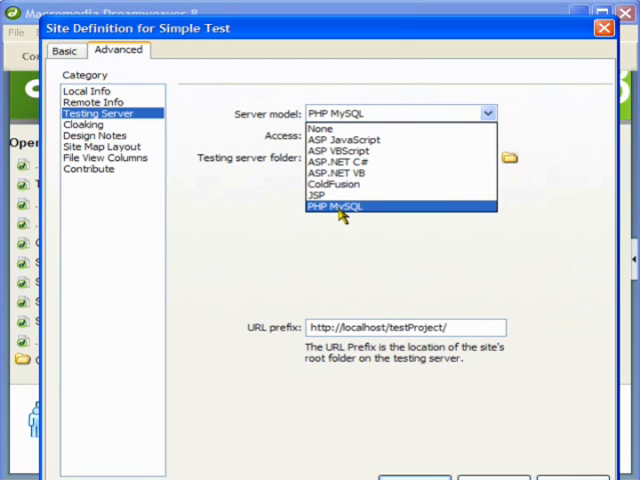
pyautogui.moveTo(340, 196)
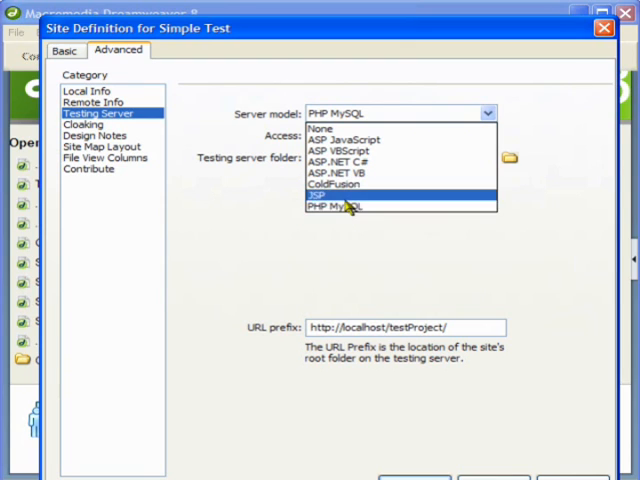
pyautogui.moveTo(345, 206)
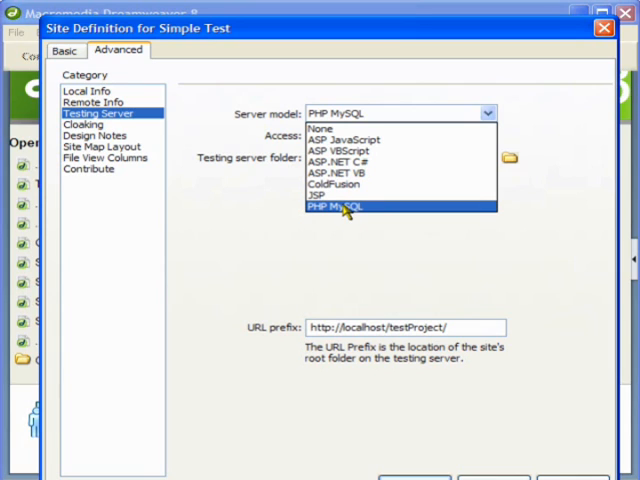
pyautogui.moveTo(345, 150)
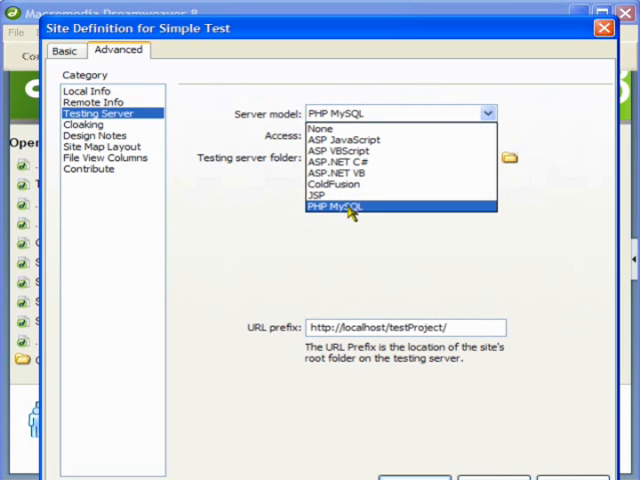
# Keep PHP MySQL as the server model and choose TestProject as the testing server folder.
pyautogui.click(347, 206)
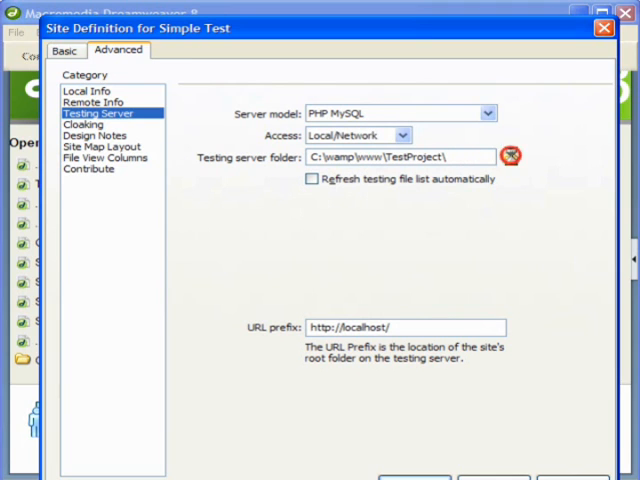
pyautogui.click(513, 157)
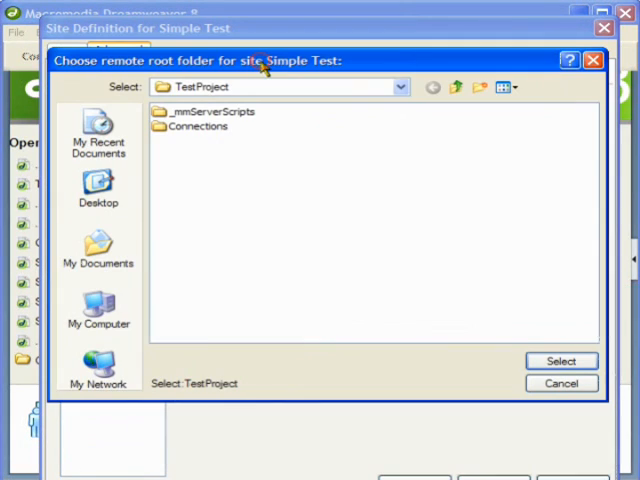
pyautogui.click(561, 361)
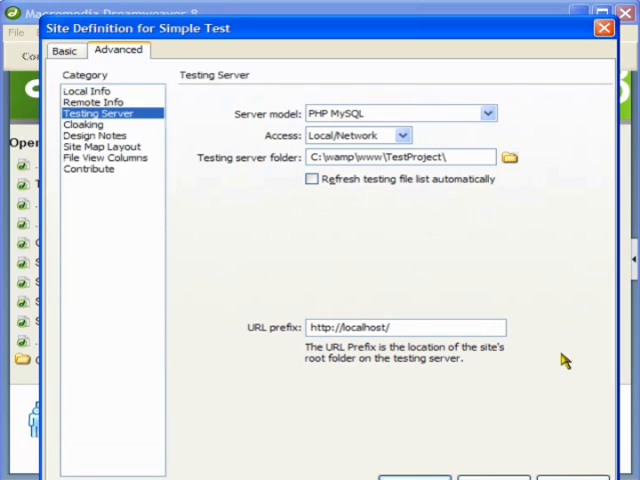
pyautogui.moveTo(290, 337)
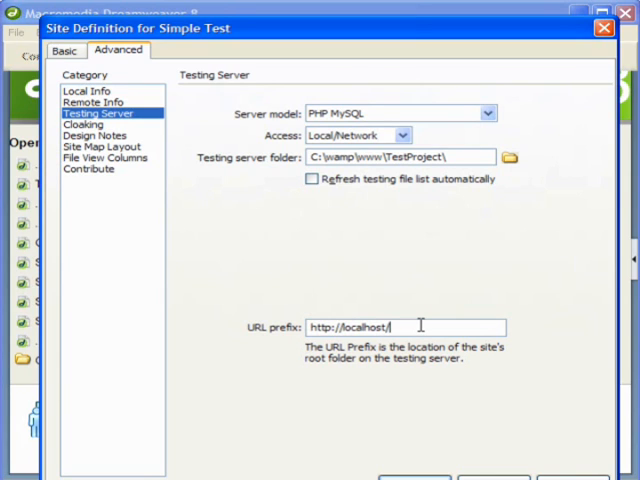
pyautogui.tripleClick(410, 156)
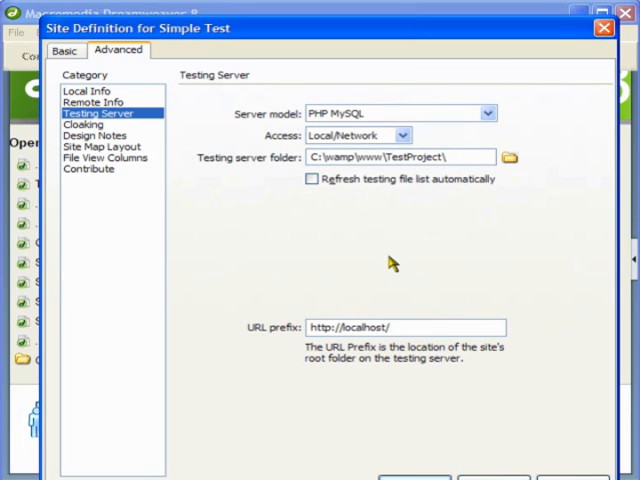
pyautogui.click(400, 327)
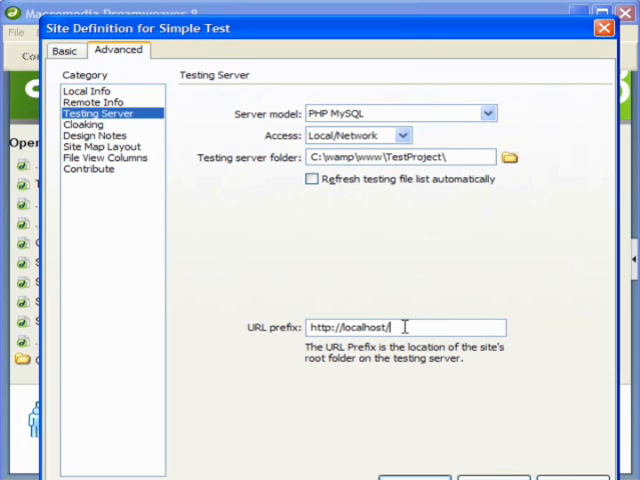
pyautogui.write('testProject/')
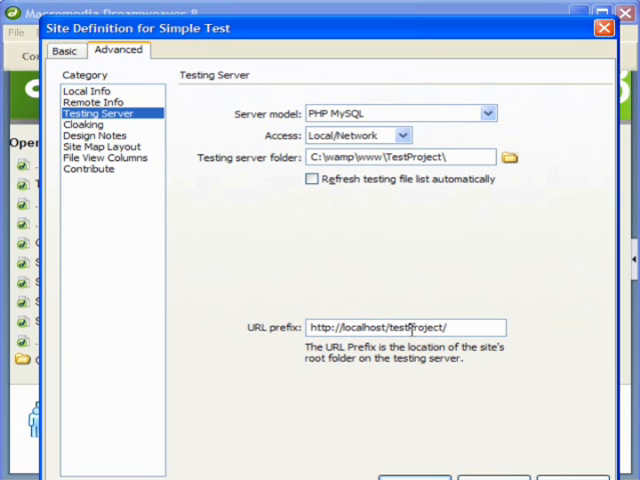
pyautogui.doubleClick(350, 327)
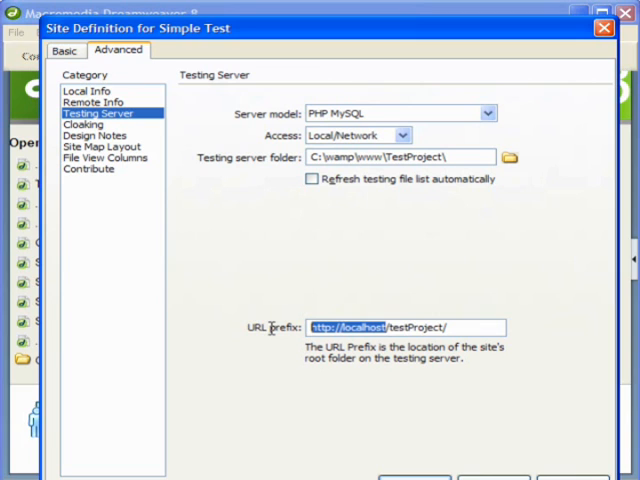
pyautogui.click(400, 327)
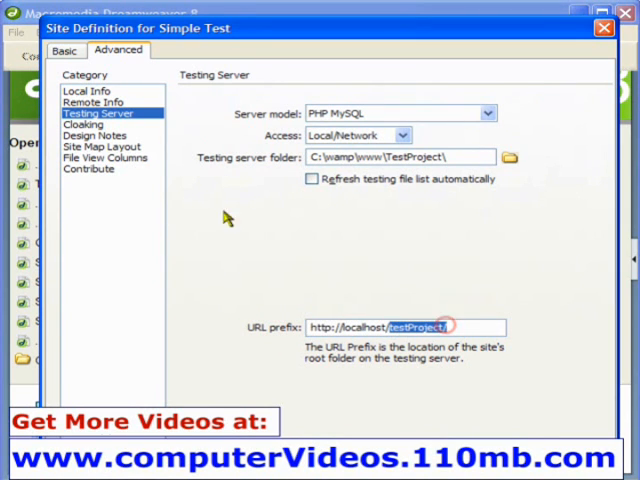
pyautogui.click(83, 124)
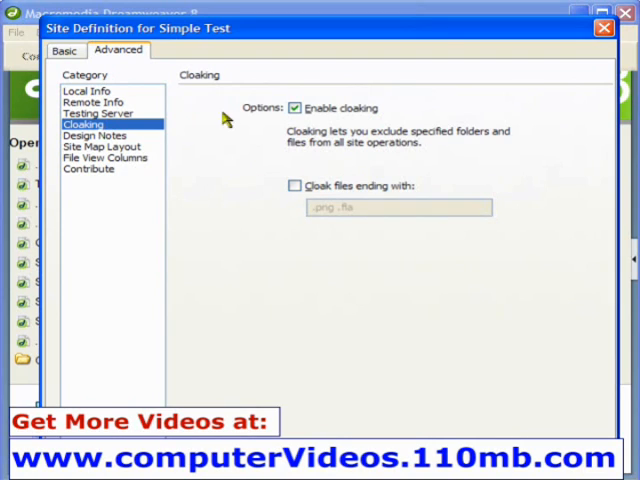
# Browse Site Map Layout and Design Notes, save the site definition, and close Manage Sites.
pyautogui.click(98, 145)
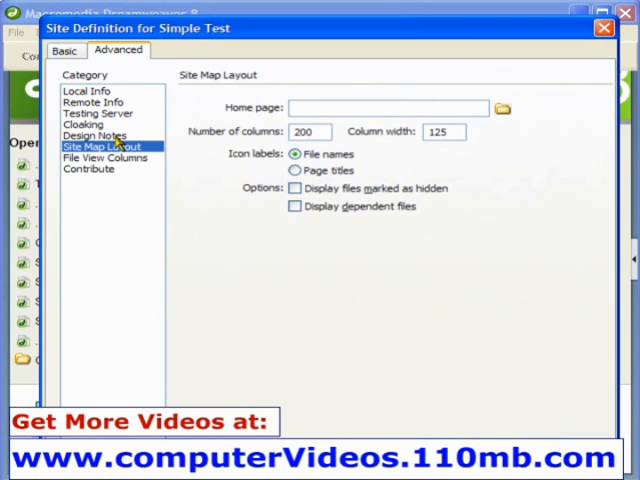
pyautogui.click(93, 135)
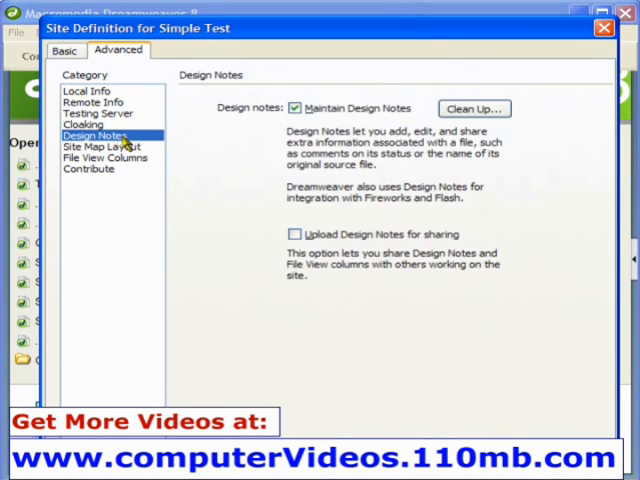
pyautogui.click(92, 112)
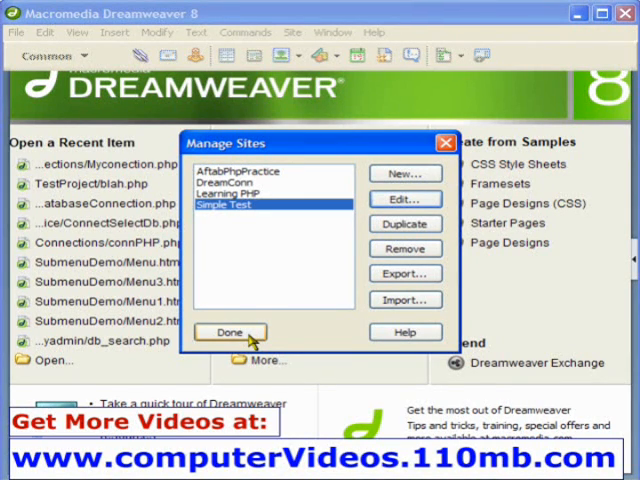
pyautogui.click(228, 332)
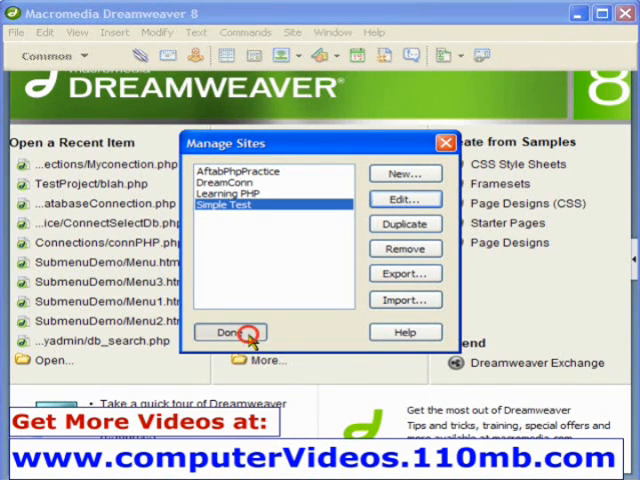
pyautogui.click(229, 332)
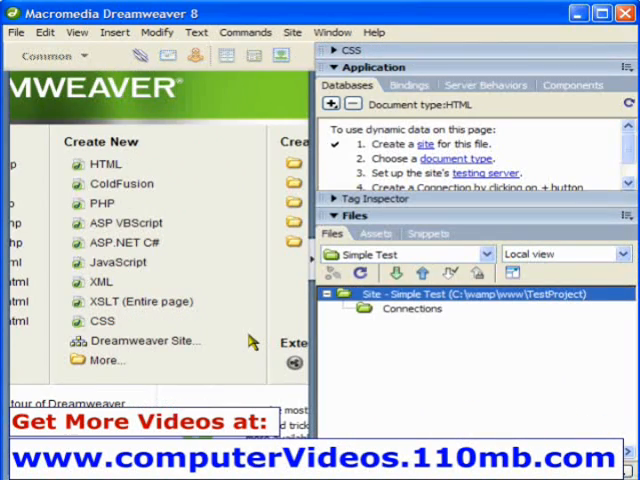